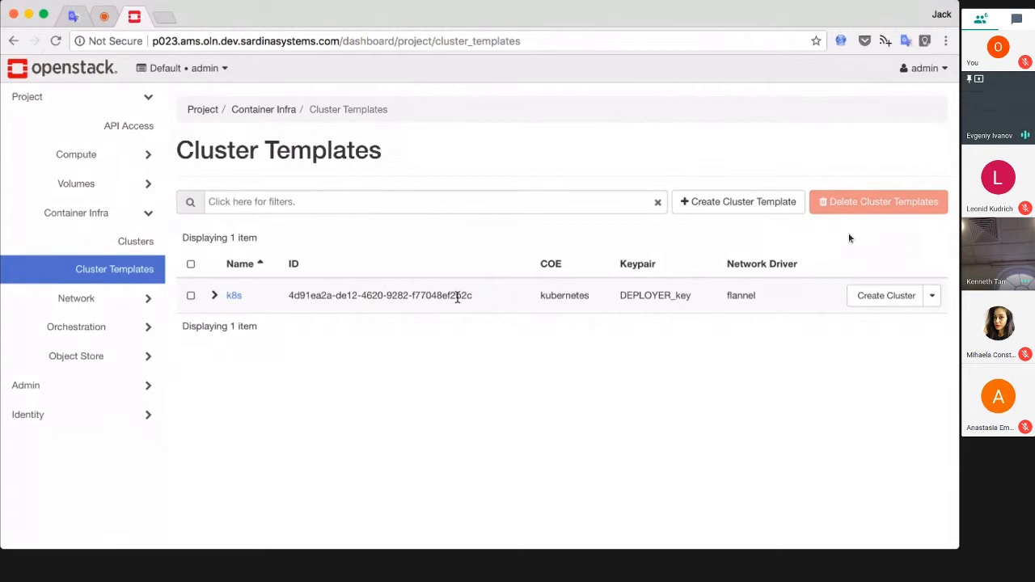
mouse_move(489, 317)
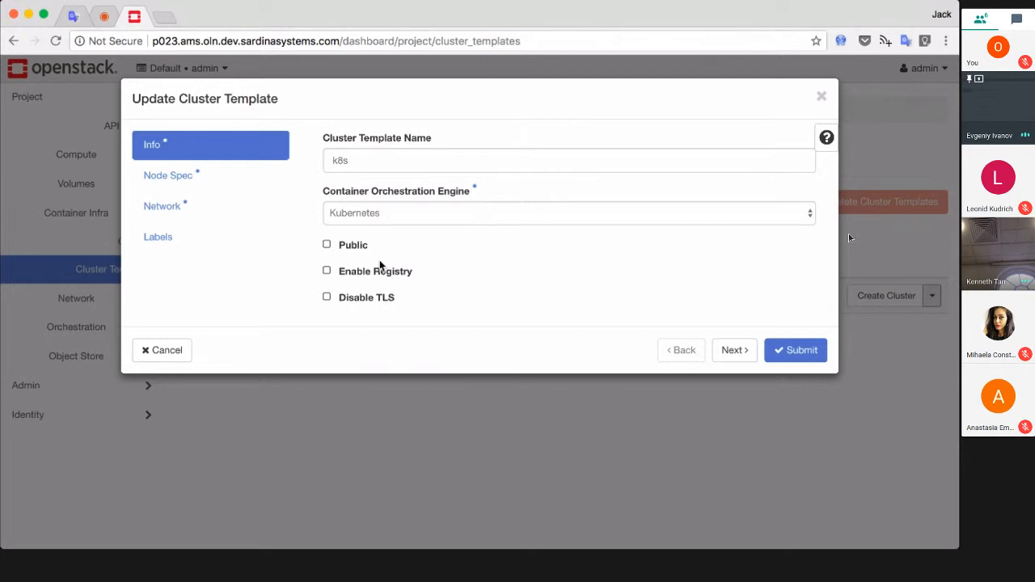
Review the node spec: fedora-atomic-queens image, m1.small flavors, Cinder volumes, 5 GB Docker volume.
click(734, 349)
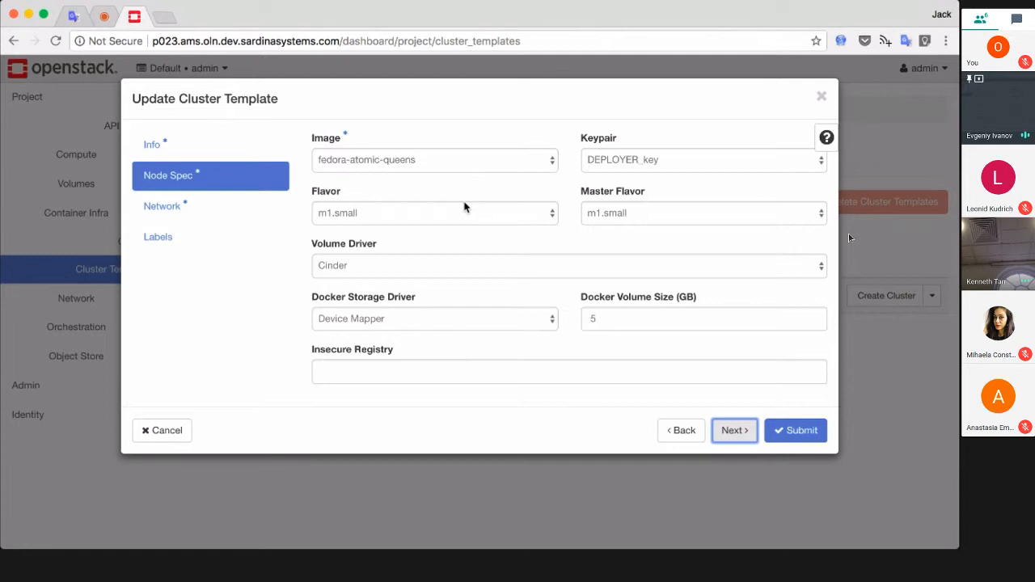
mouse_move(382, 281)
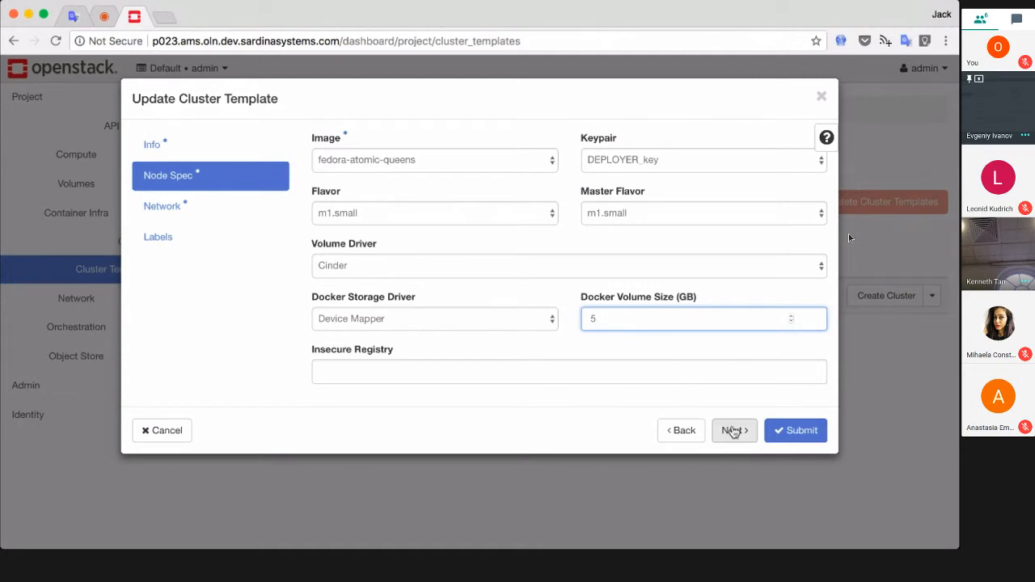
Review the network settings: Flannel driver, external network and 8.8.8.8 DNS.
click(733, 430)
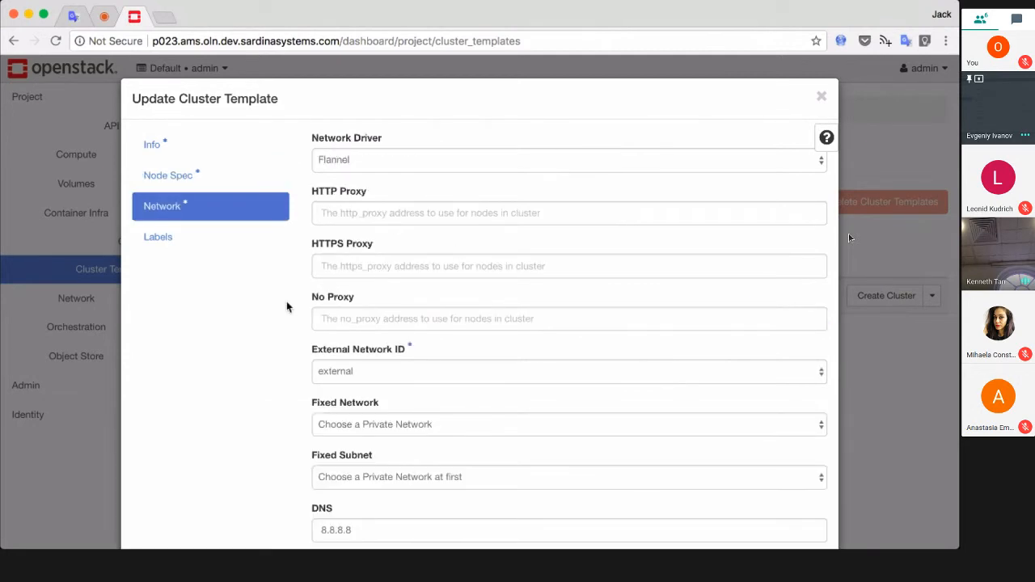
scroll(down, 3)
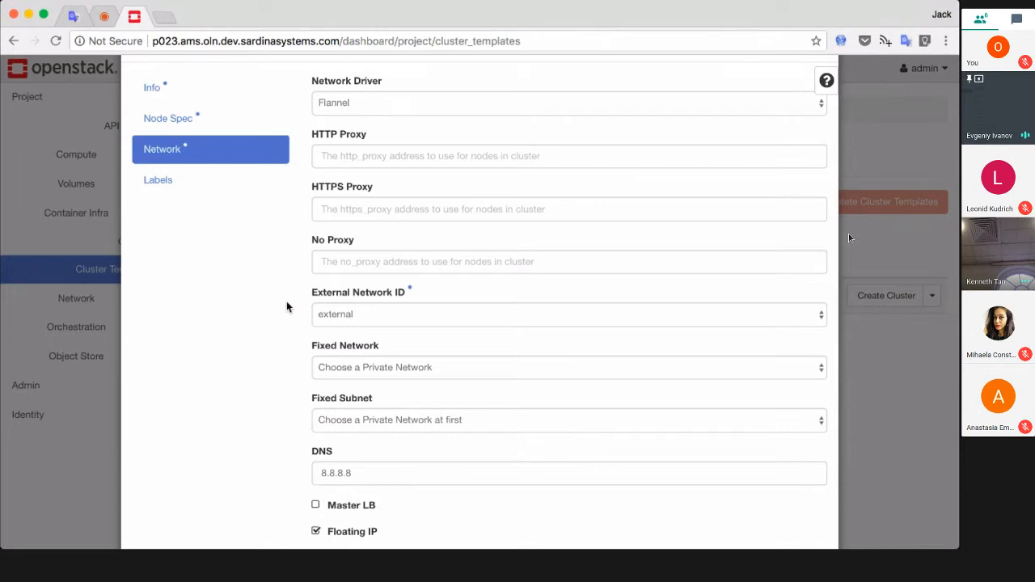
scroll(down, 3)
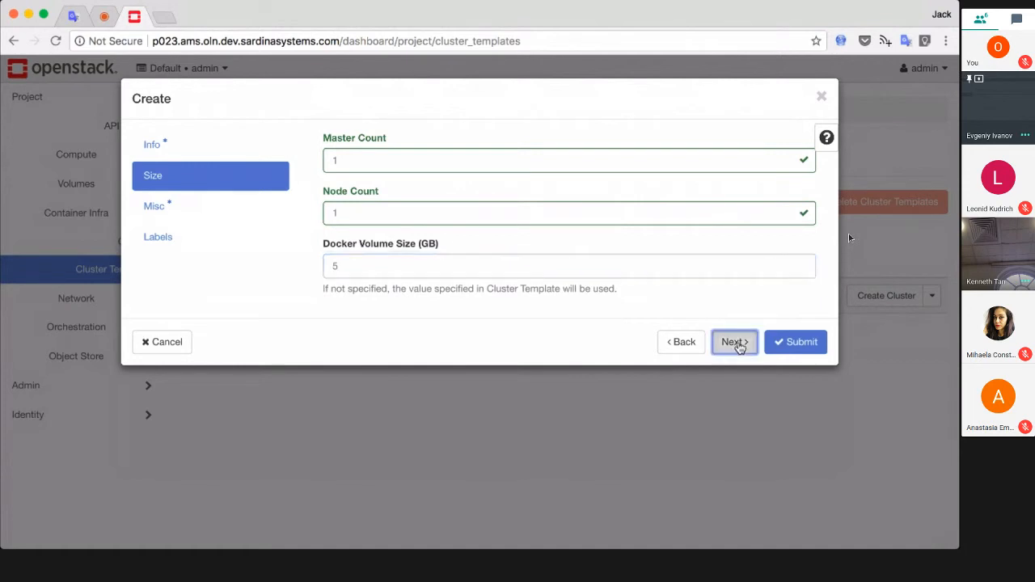
Move to the Misc settings for the DEPLOYER_key keypair and 1-1 master/node flavors.
click(735, 342)
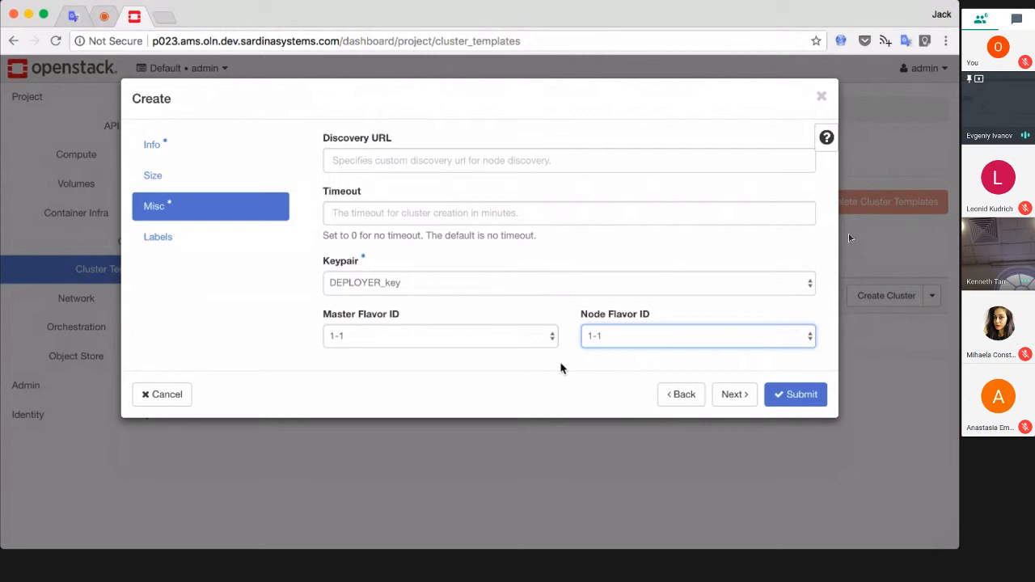
click(796, 395)
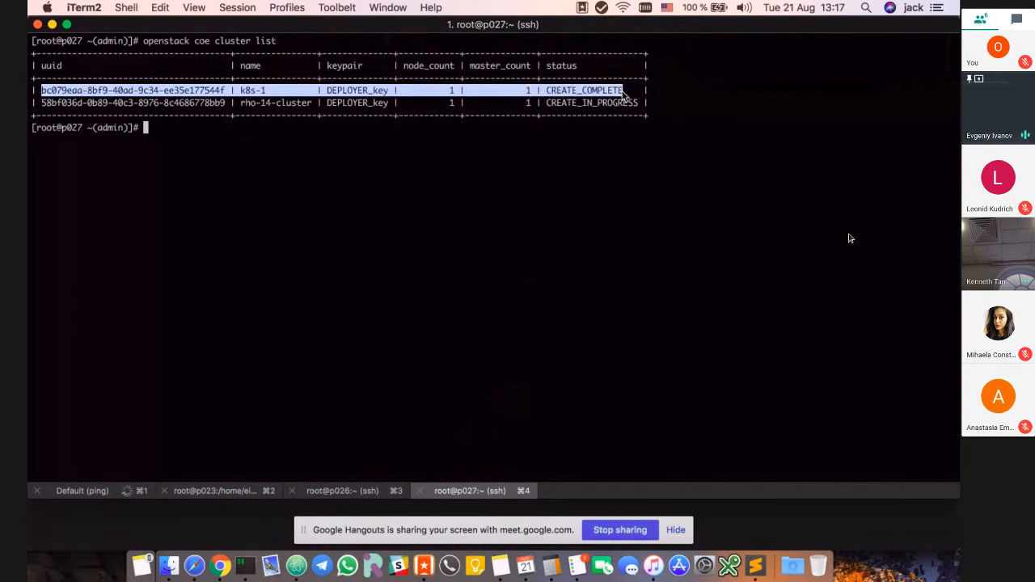
Fetch the k8s-1 kubeconfig into k8s-1/ and display /root/k8s-1/config.
text(openstack coe cluster config k8s-1 --dir k8s-1/)
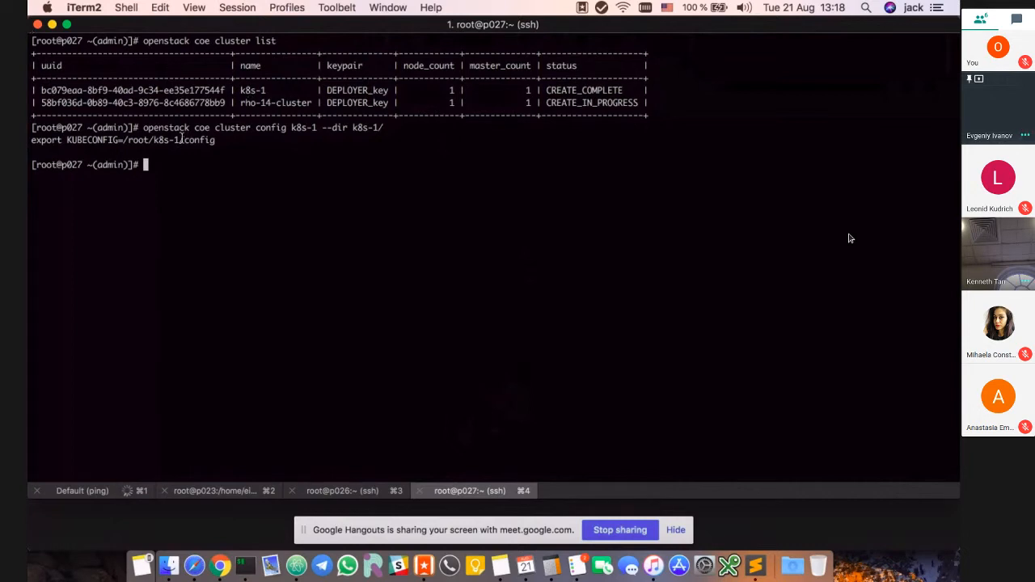
text(cat /root/k8s-1/config)
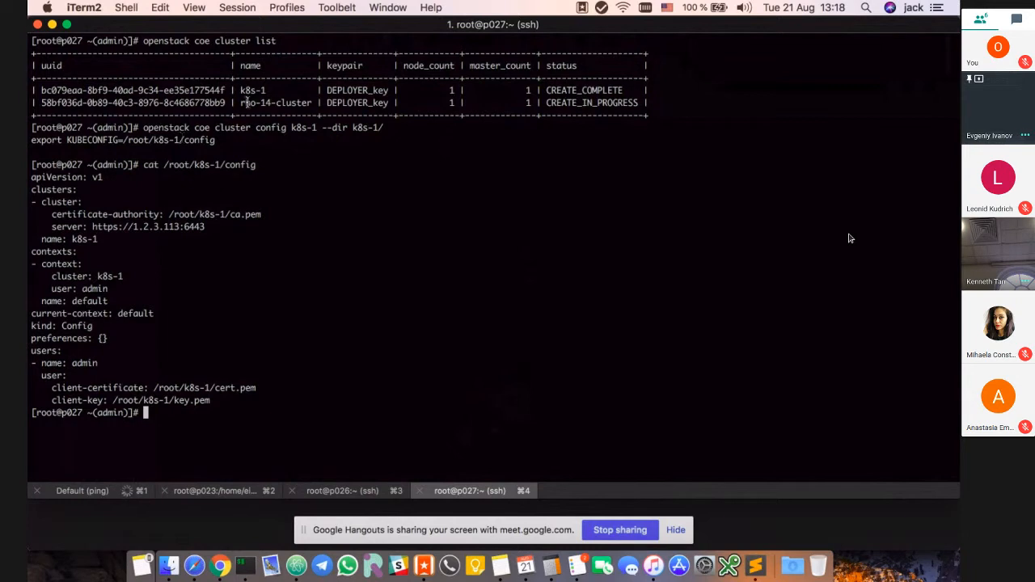
List the cluster's services with kubectl, showing only the kubernetes service.
text(kubectl get services)
text(cat k8s/nginx-service.yml)
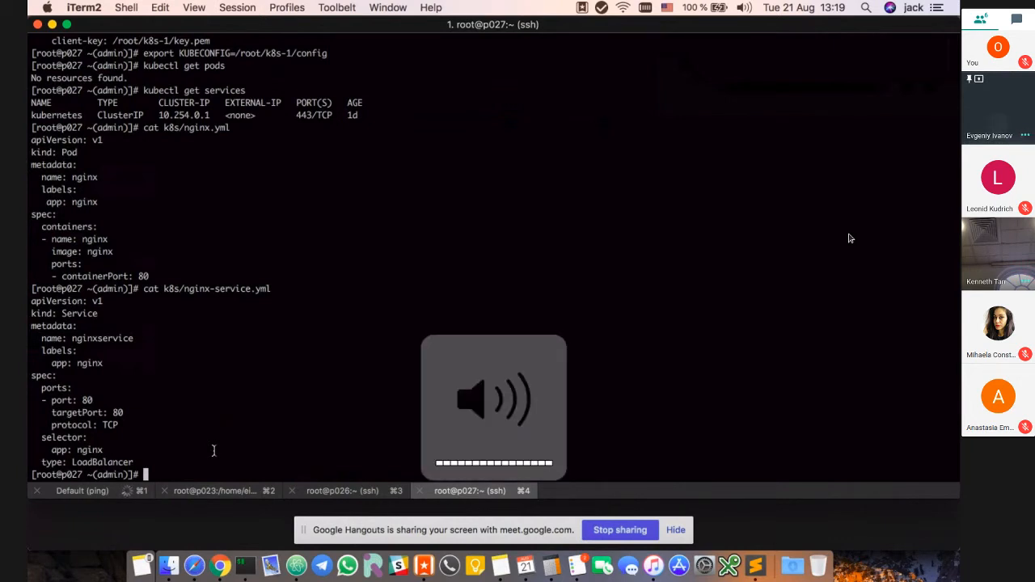
Apply k8s/nginx.yml to deploy the nginx pod.
text(kubectl apply -f k8s/nginx.yml)
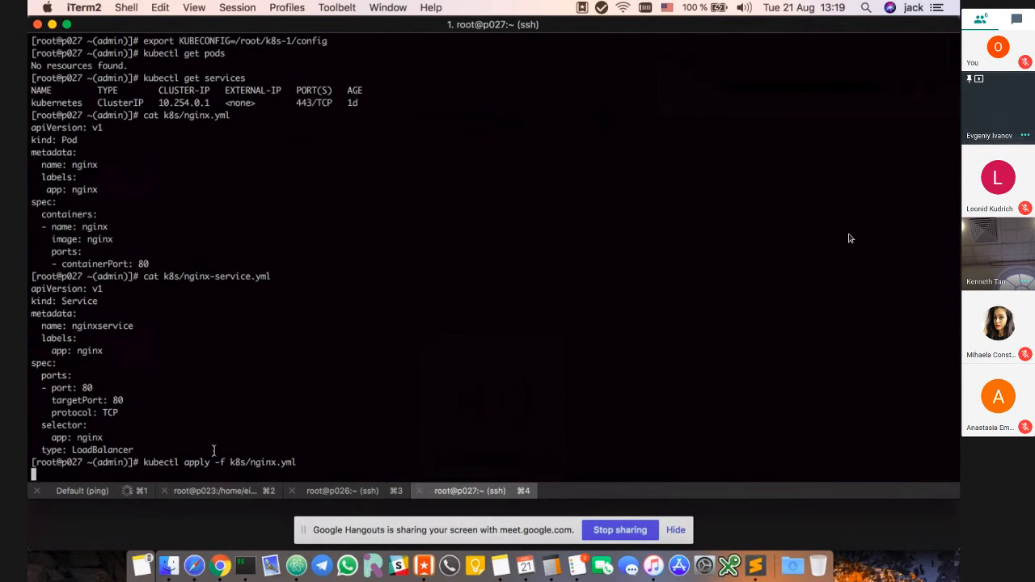